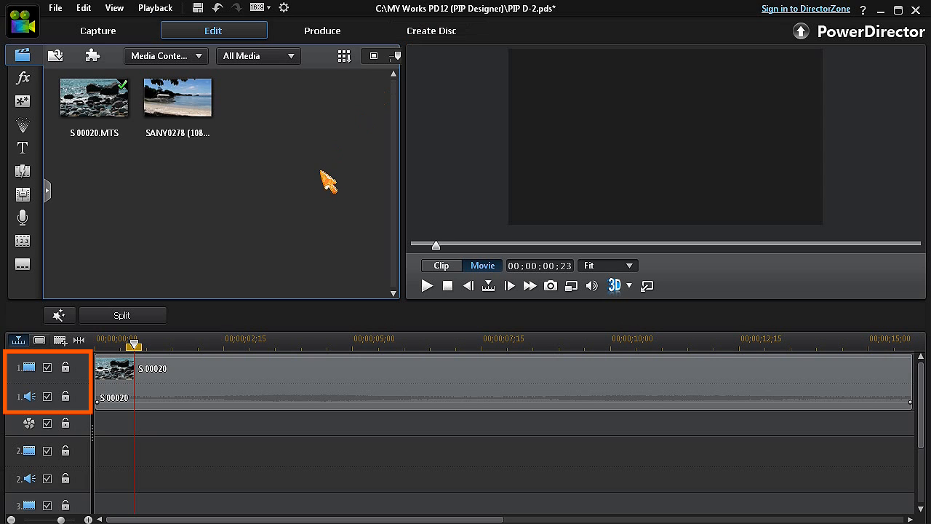
mouse_move(233, 145)
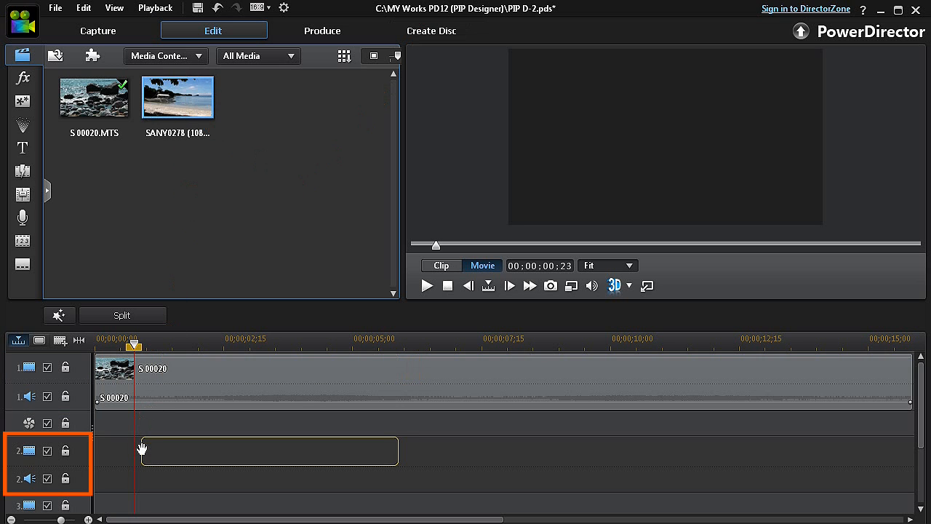
Drag the SANY0278 beach photo onto video track 2 at the timeline start
drag(177, 97, 262, 450)
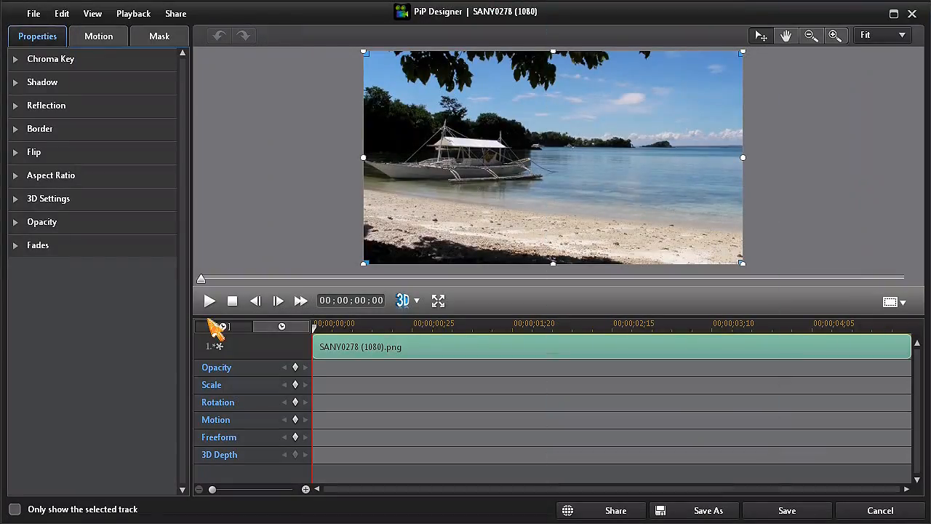
mouse_move(99, 36)
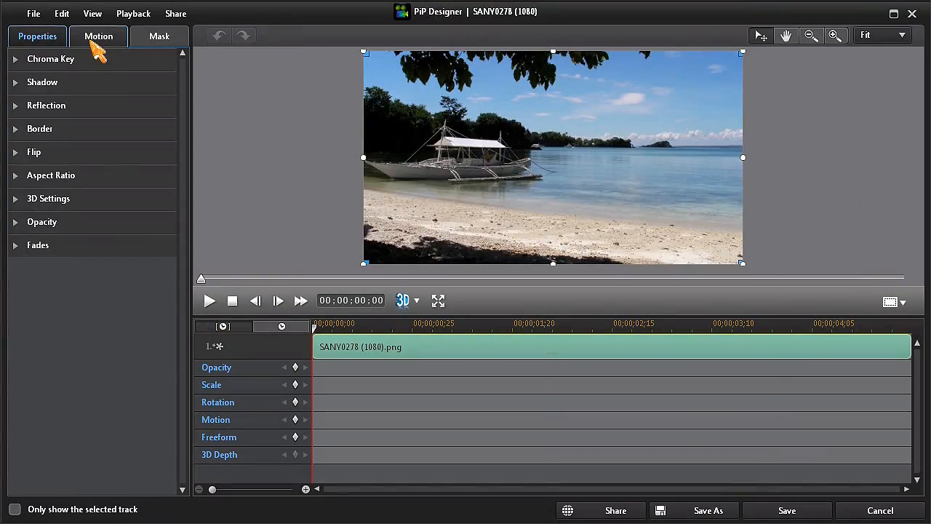
Apply the no-path (X) motion preset to create Motion and Scale keyframes
click(98, 36)
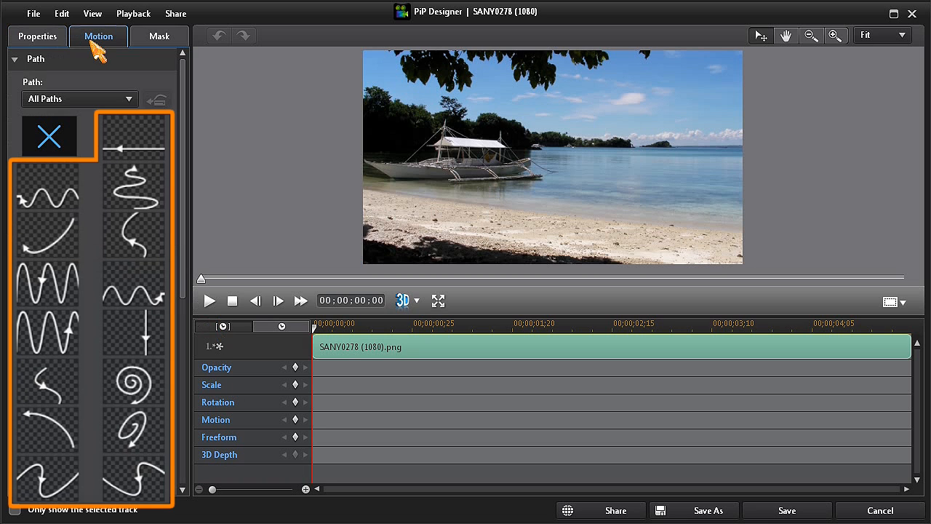
click(49, 136)
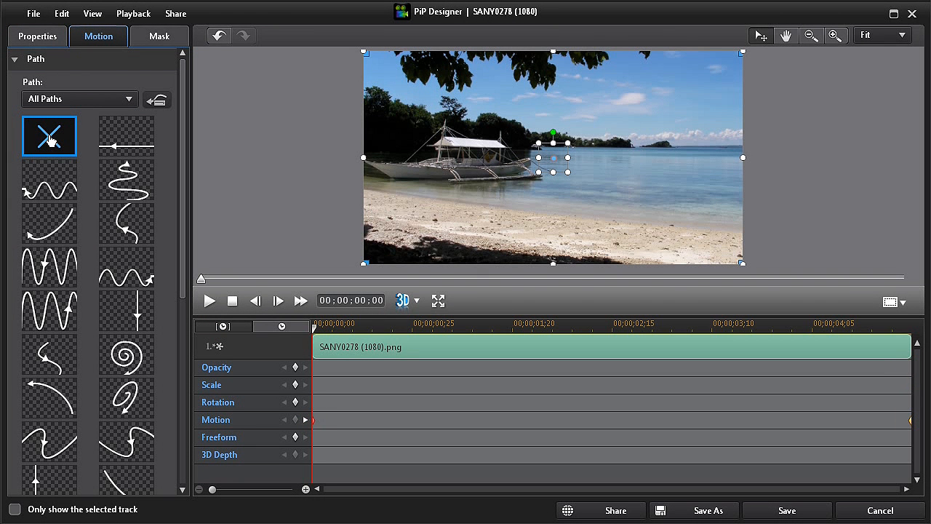
mouse_move(258, 367)
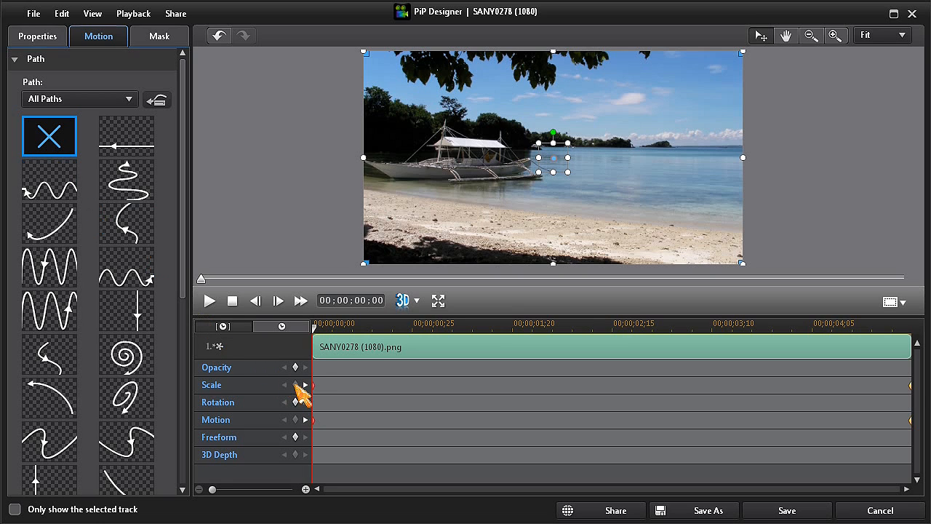
At the end keyframe, shrink the beach photo and move it to the lower right
click(297, 384)
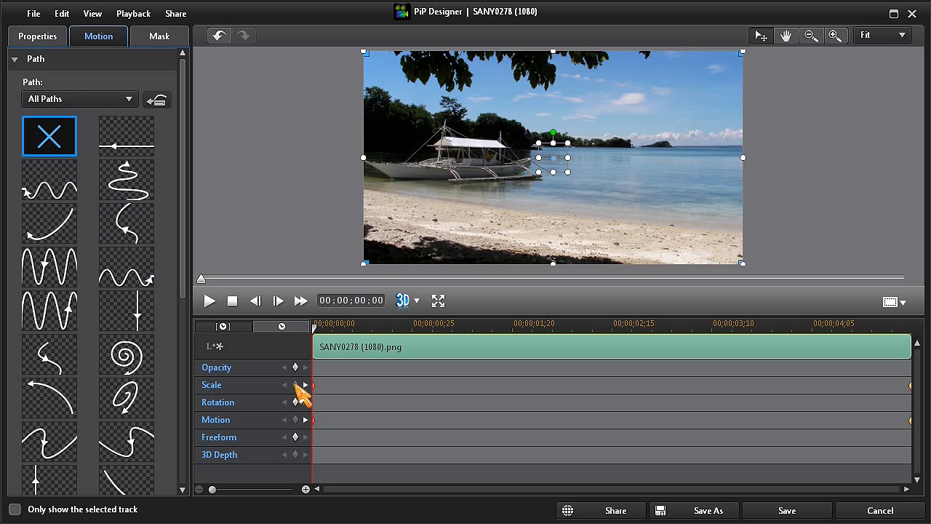
mouse_move(553, 282)
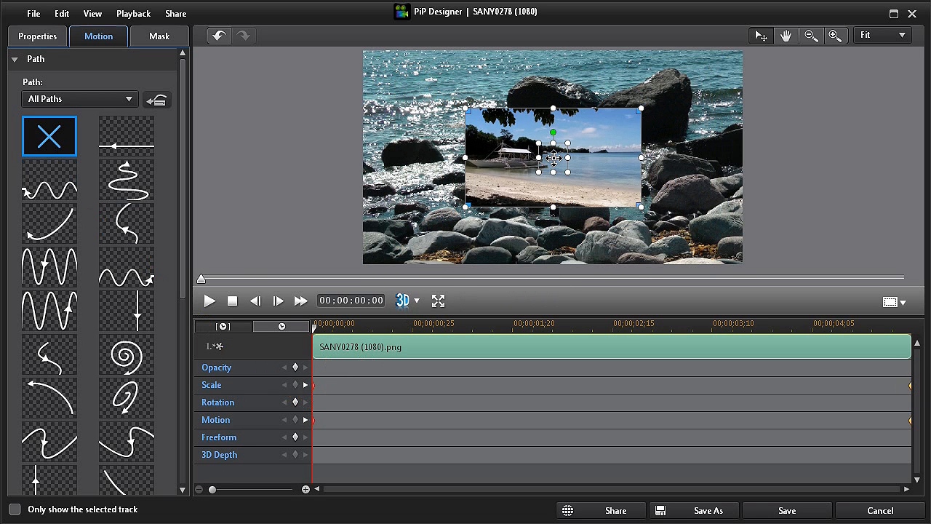
drag(553, 158, 473, 112)
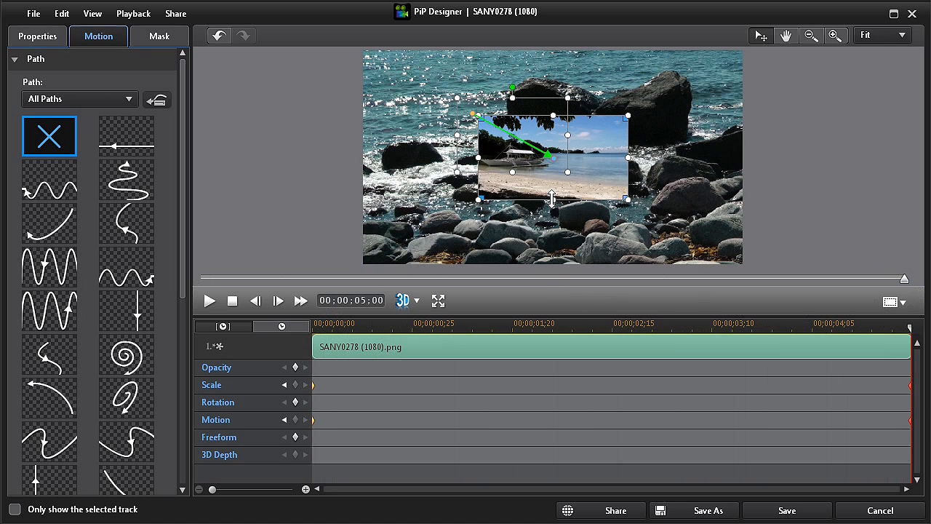
drag(553, 156, 648, 204)
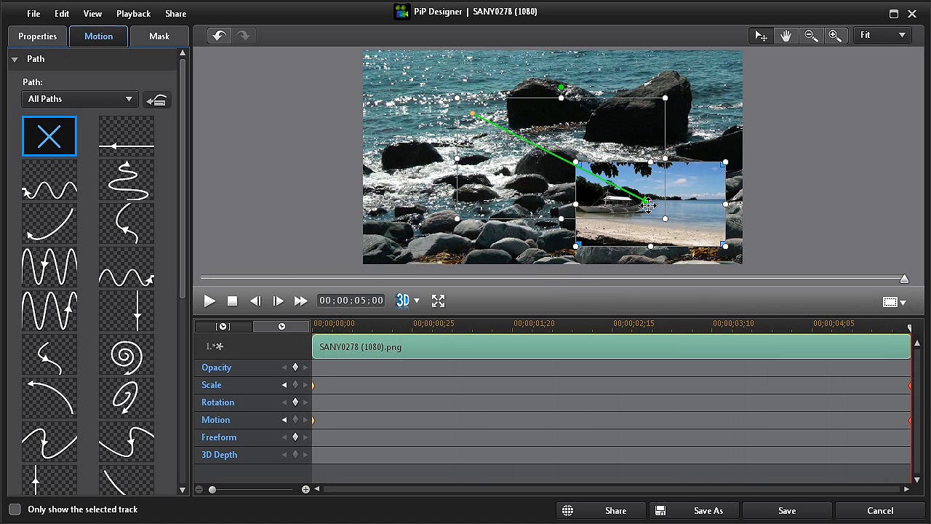
mouse_move(666, 255)
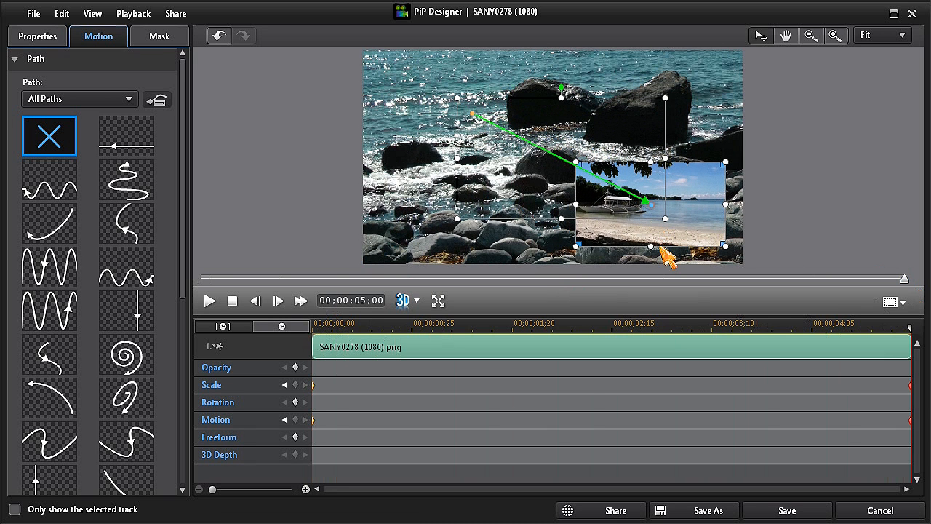
mouse_move(740, 320)
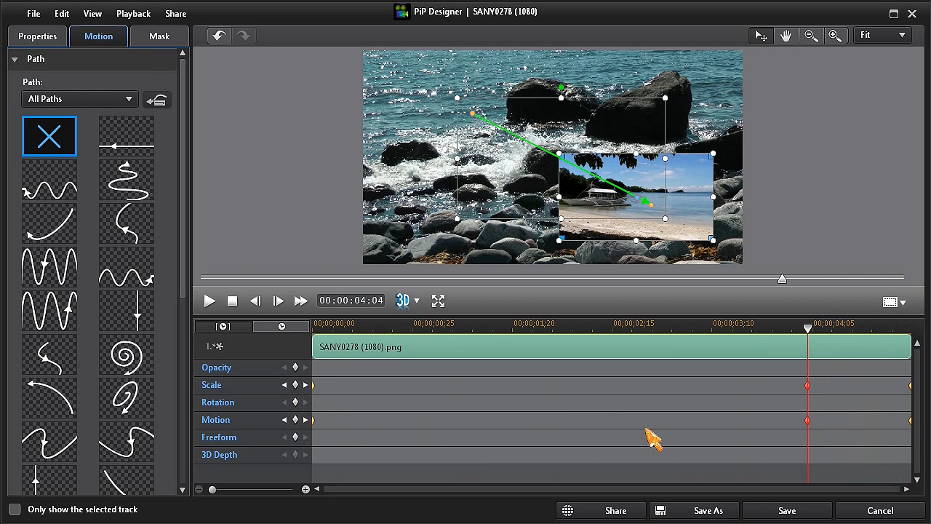
Duplicate previous keyframes near the end and at 0:26 so the photo pauses
right_click(807, 419)
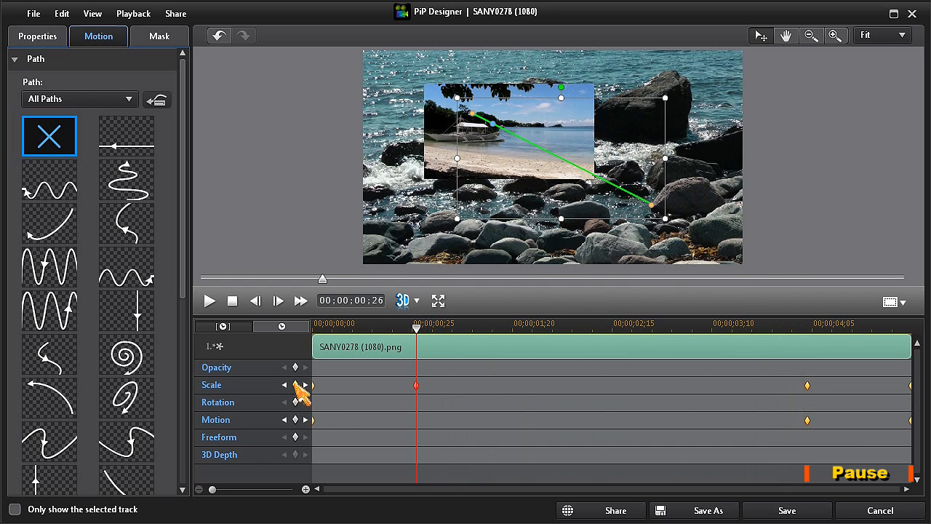
right_click(416, 420)
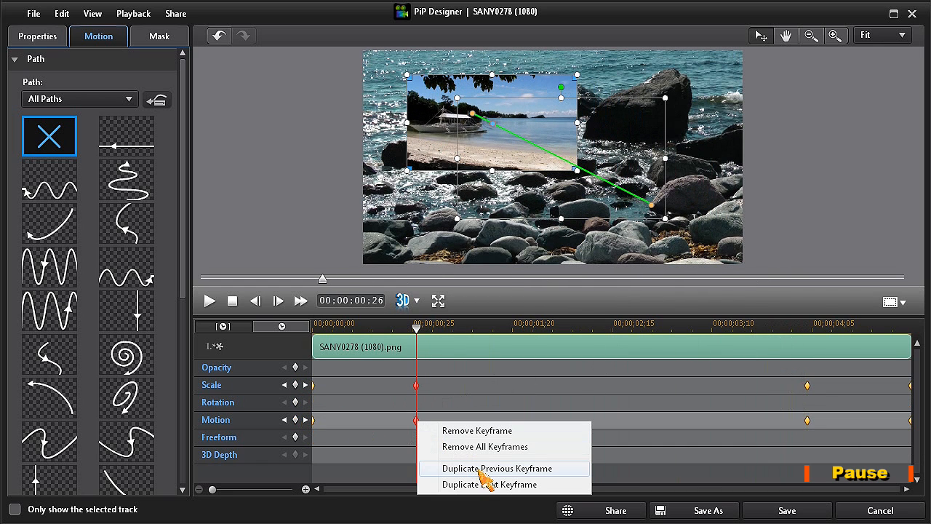
click(498, 468)
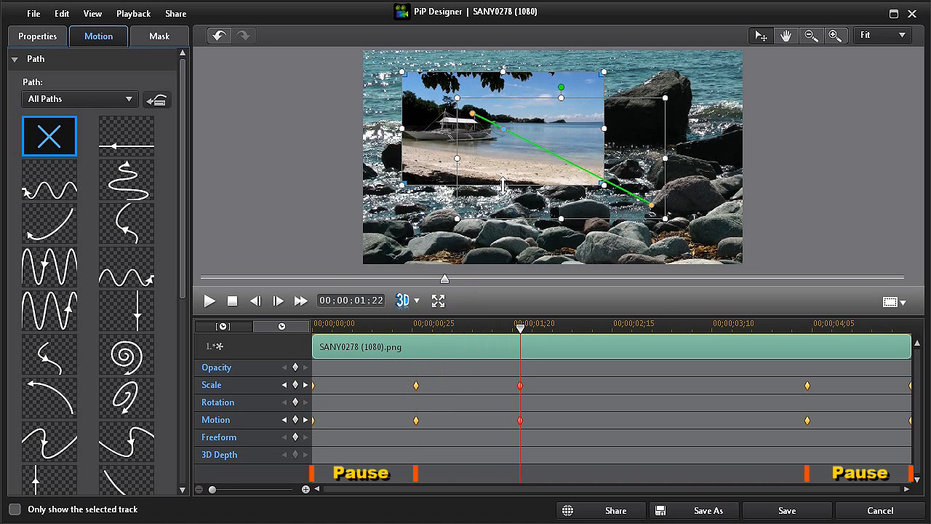
At 1:22, enlarge the photo and move it toward the picture centre
drag(502, 185, 535, 150)
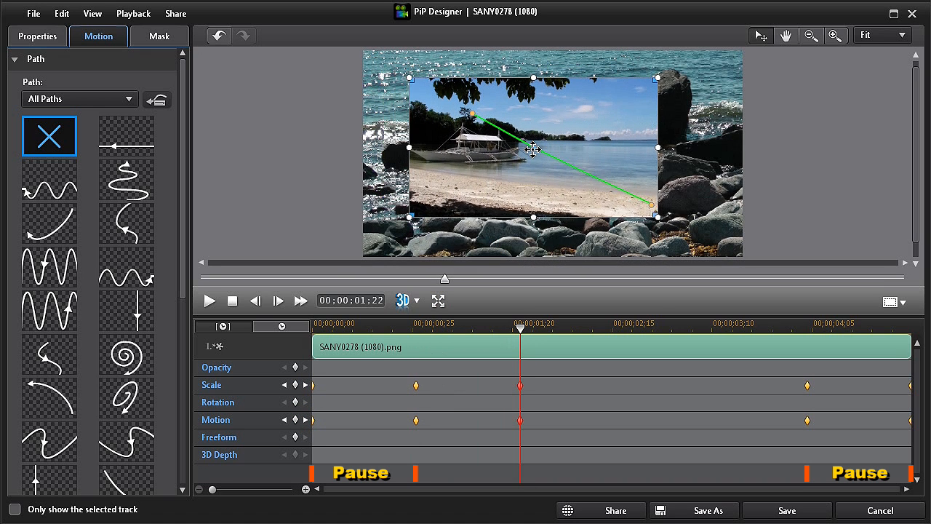
drag(519, 328, 572, 328)
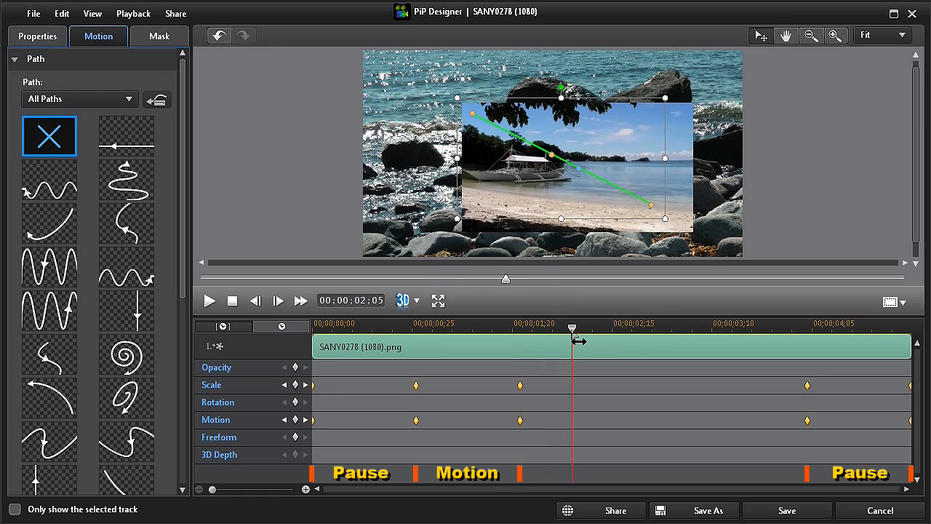
drag(573, 327, 706, 328)
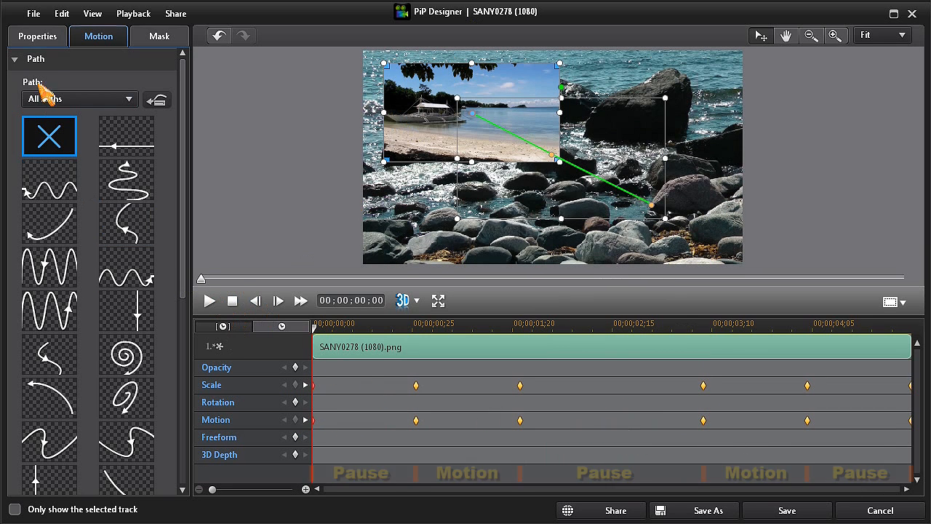
Enable the photo's border with a red-to-blue 2 Color Gradient fill
click(37, 35)
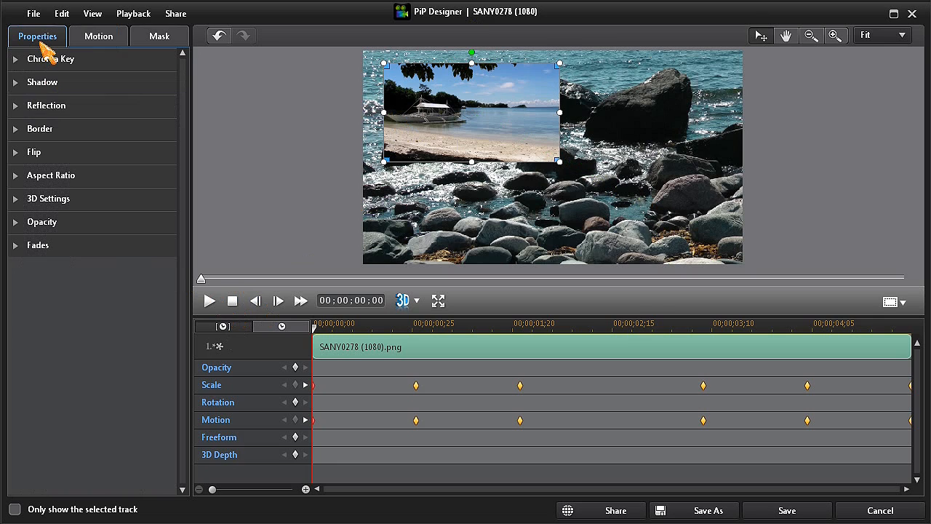
mouse_move(27, 134)
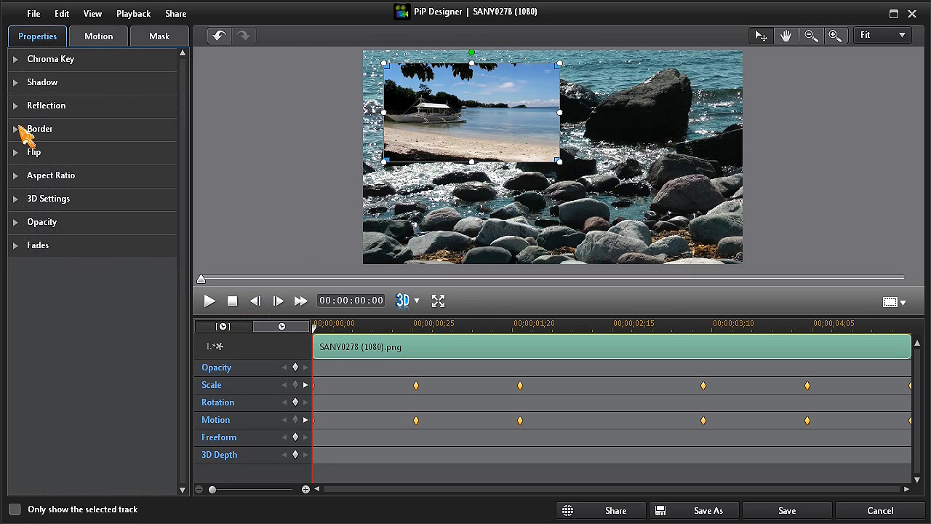
click(40, 129)
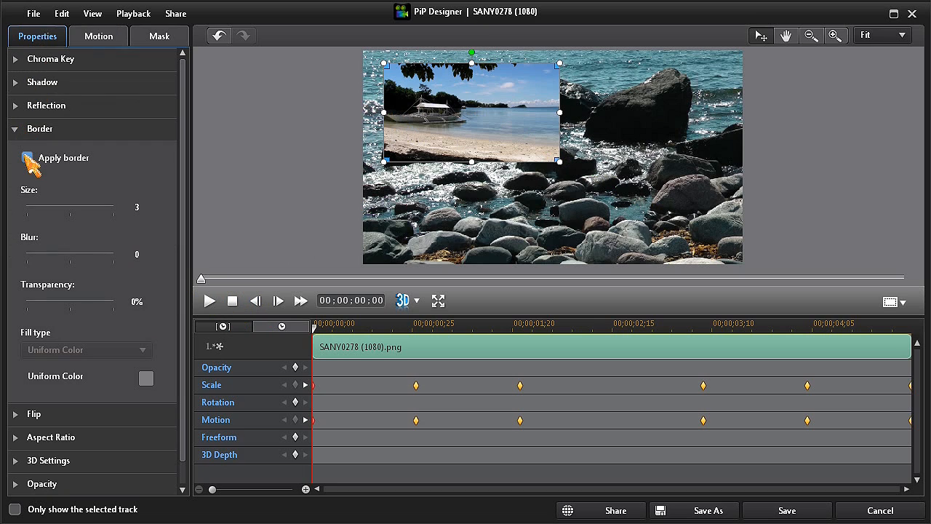
click(27, 158)
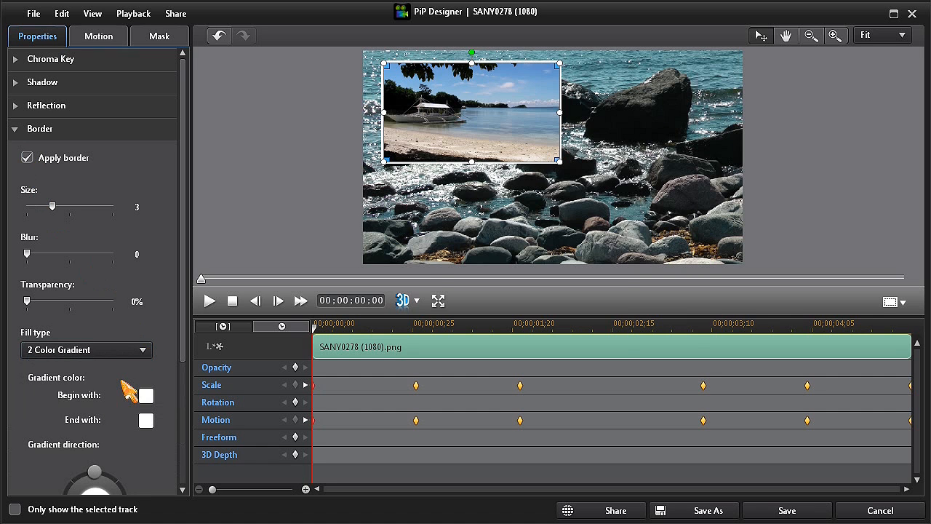
click(146, 395)
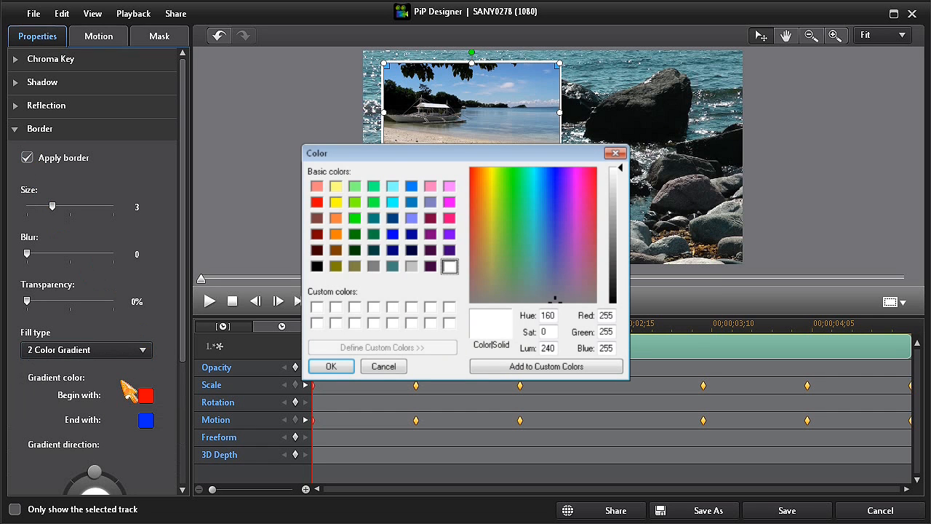
click(331, 366)
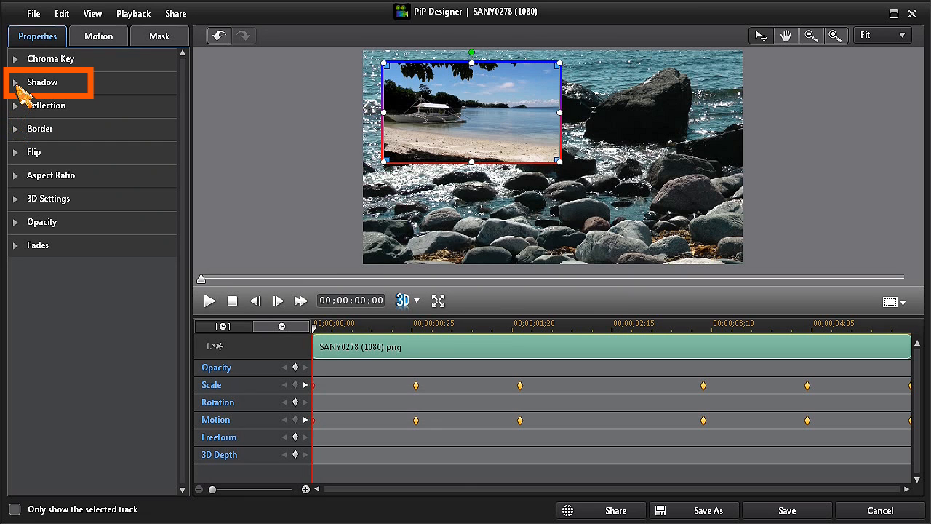
click(42, 82)
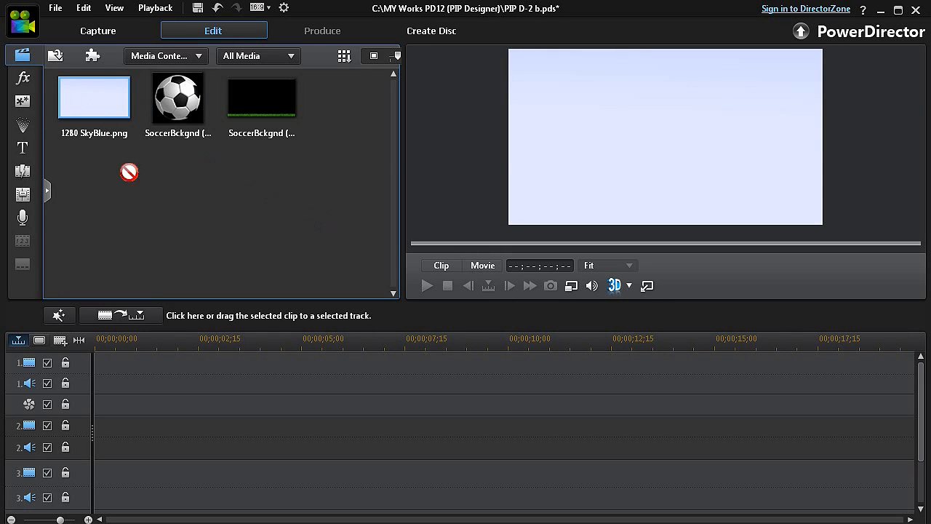
Place 1280 SkyBlue.png on video track 1 and the SoccerBckgnd grass image on track 3
drag(94, 98, 196, 363)
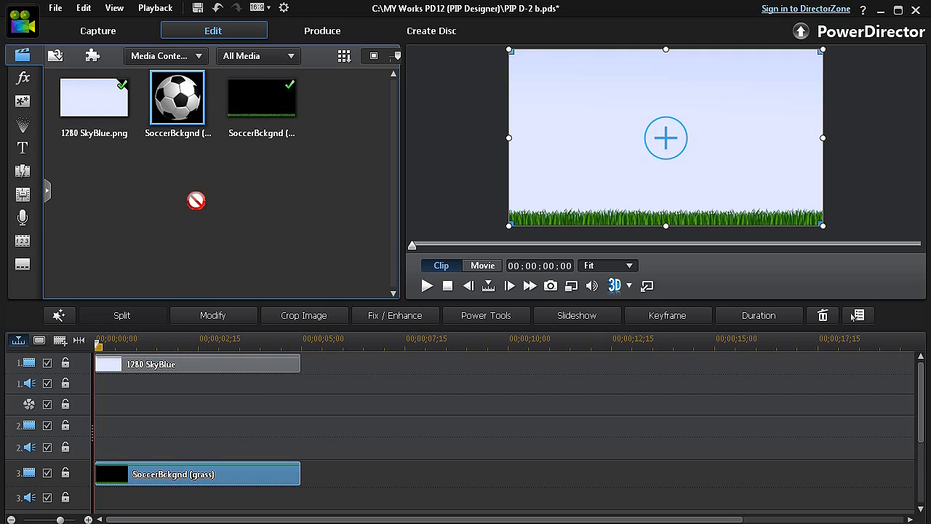
drag(178, 97, 197, 427)
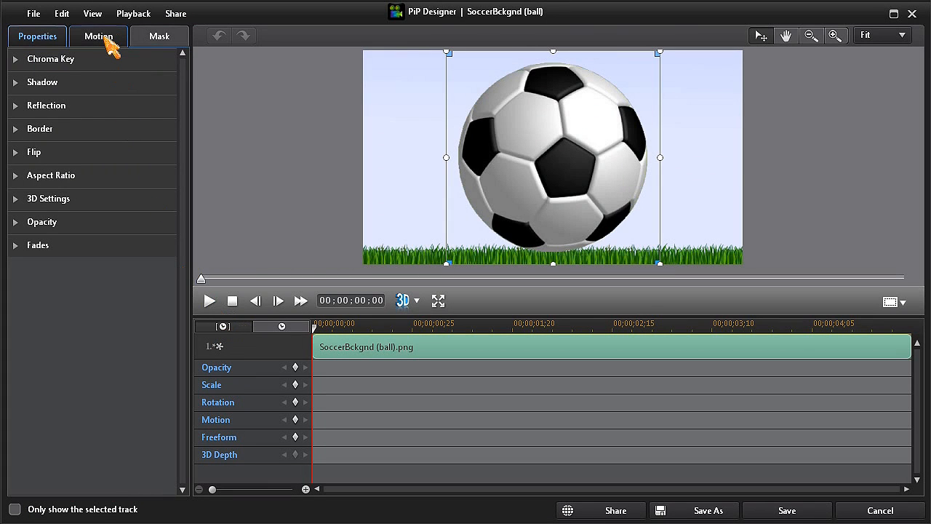
Clear the ball's motion preset, shrink it at the start, and duplicate that size at the end
click(98, 36)
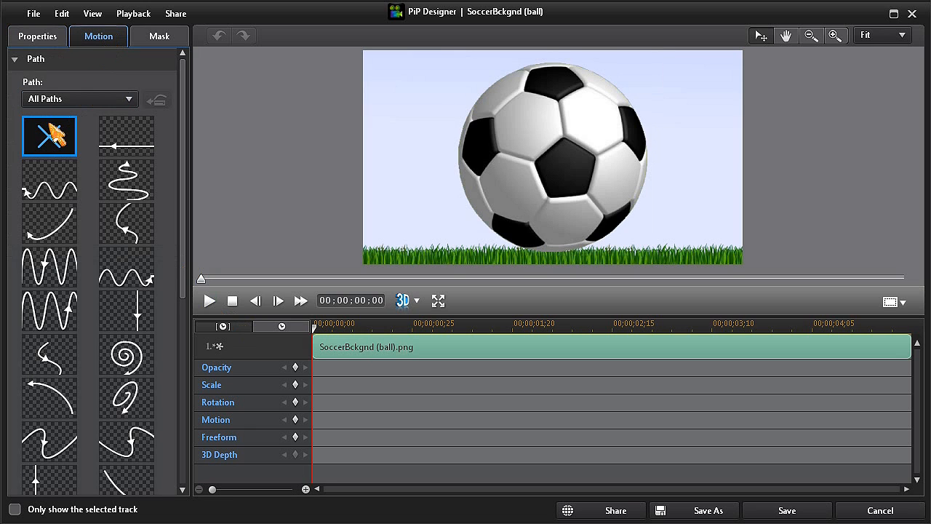
click(49, 136)
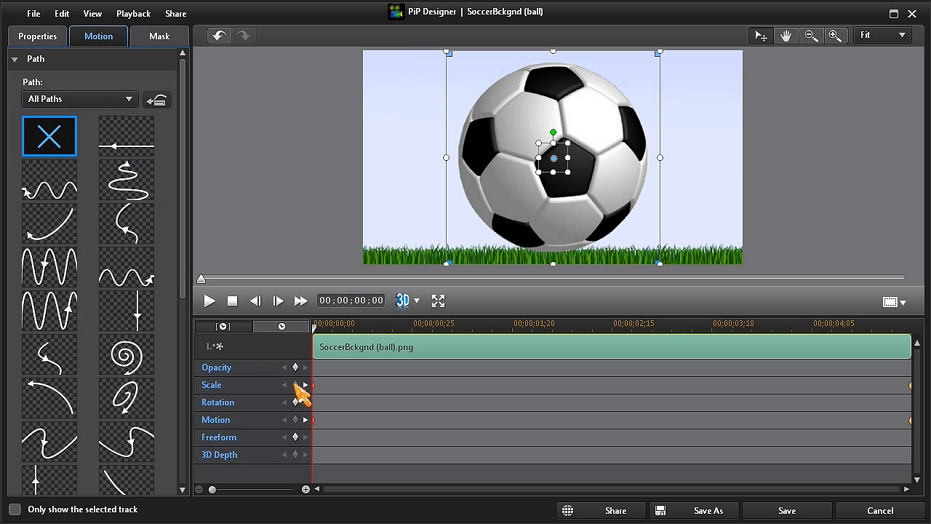
mouse_move(555, 279)
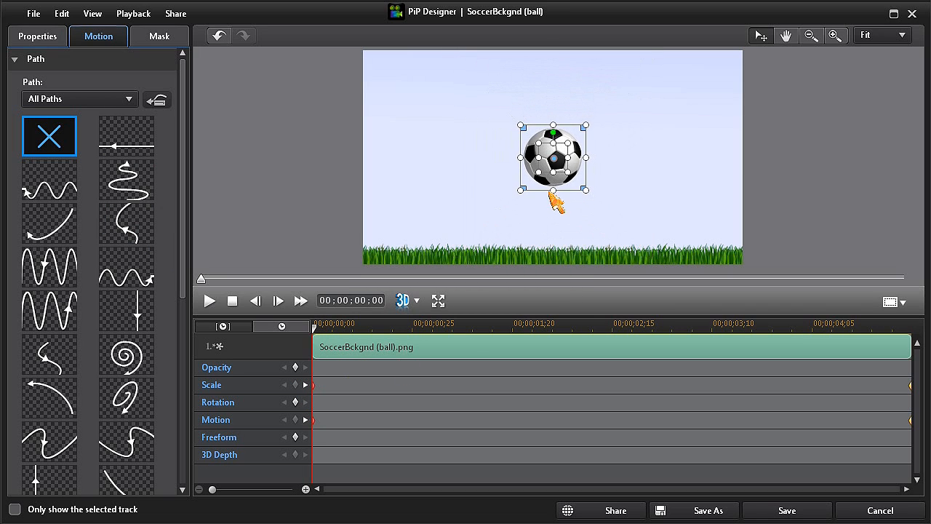
drag(552, 157, 395, 222)
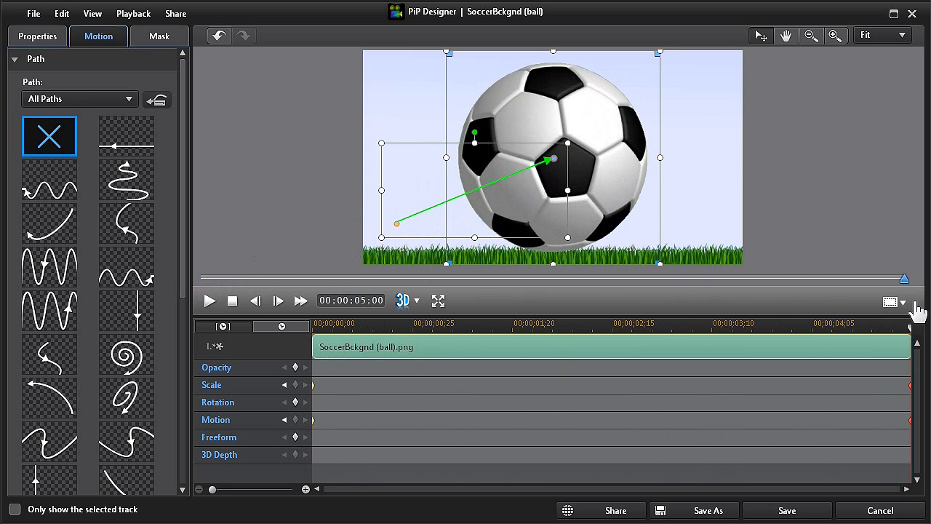
mouse_move(921, 396)
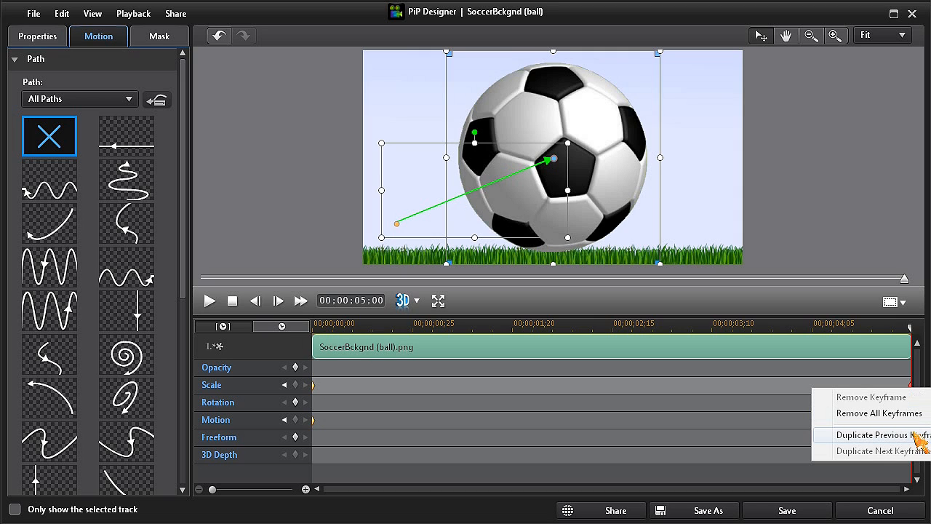
click(877, 434)
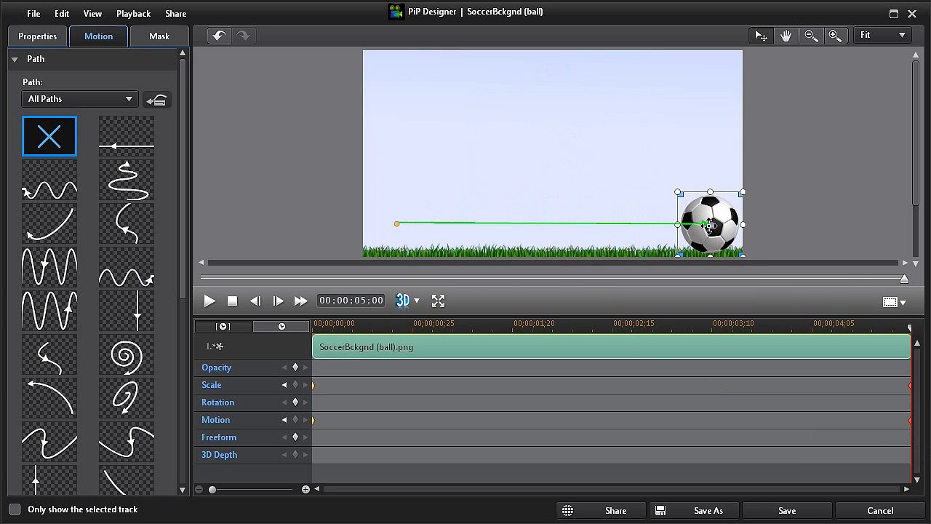
click(231, 300)
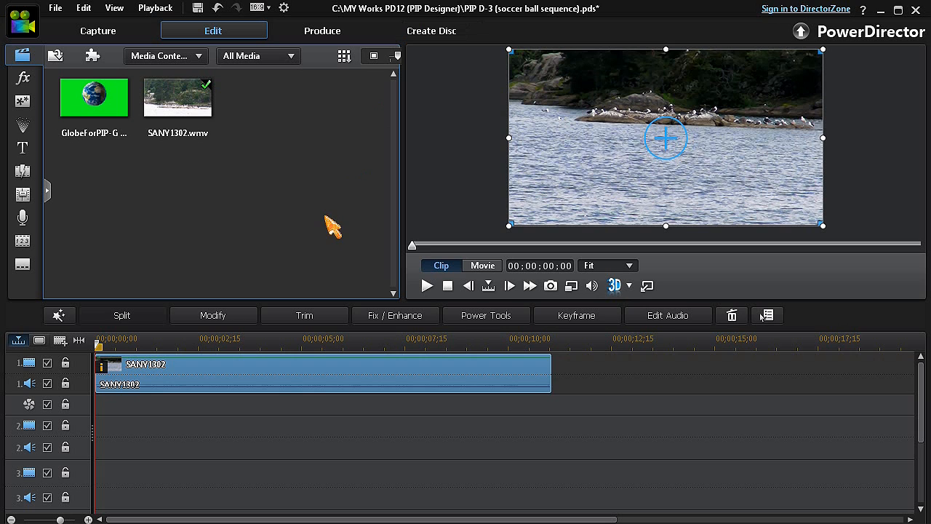
mouse_move(207, 171)
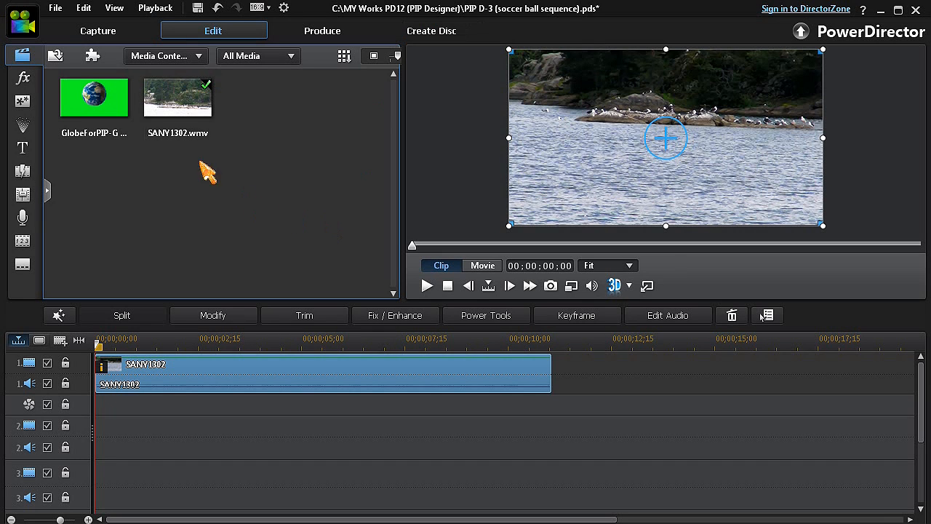
Drag GlobeForPIP-G onto video track 2 above the SANY1302 water clip
drag(93, 97, 327, 425)
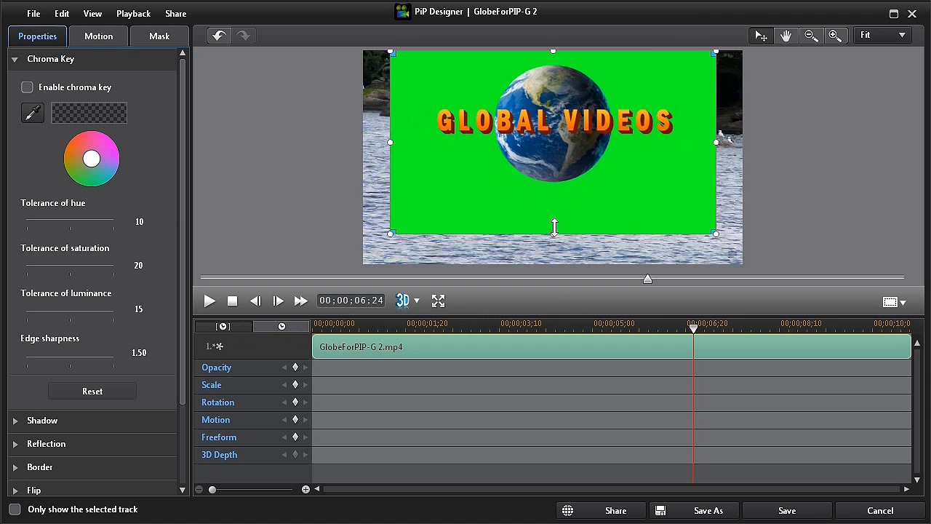
Shrink the globe clip and enable chroma key, sampling its green background
drag(552, 156, 554, 200)
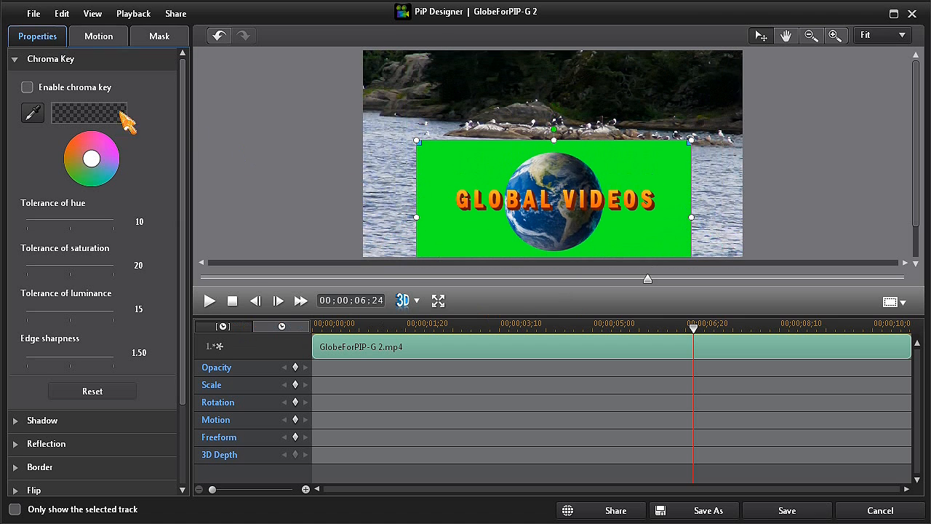
click(27, 87)
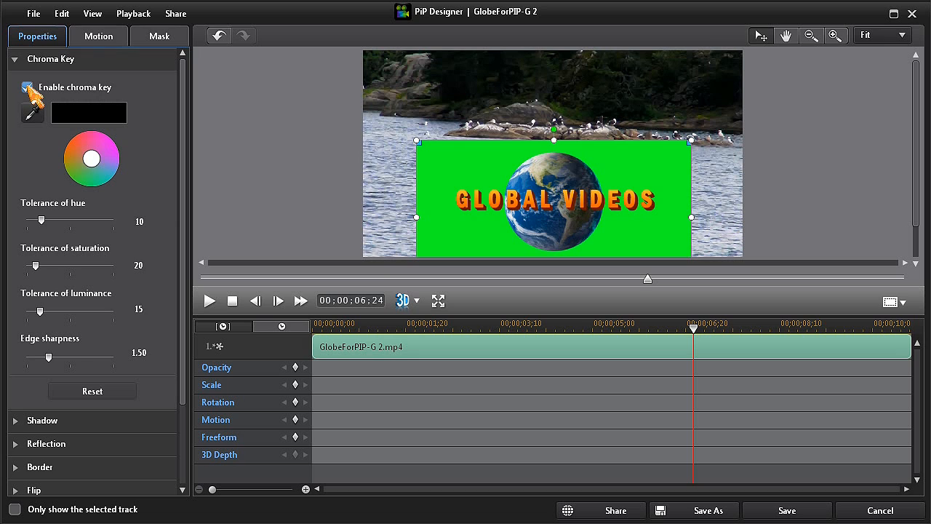
click(27, 88)
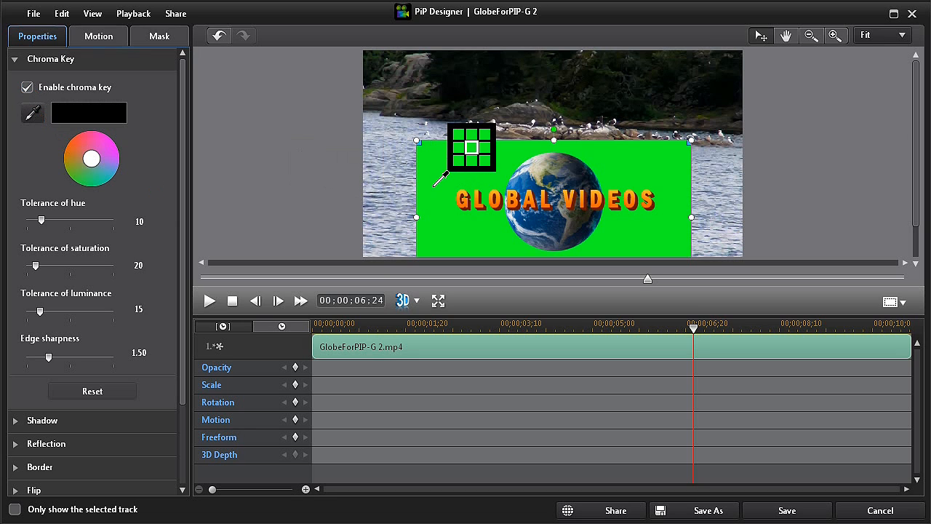
click(470, 148)
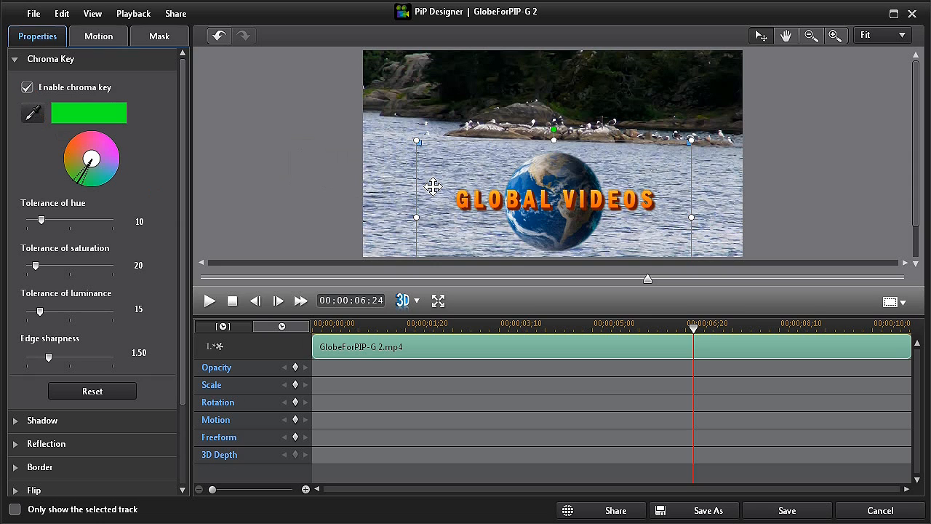
mouse_move(51, 243)
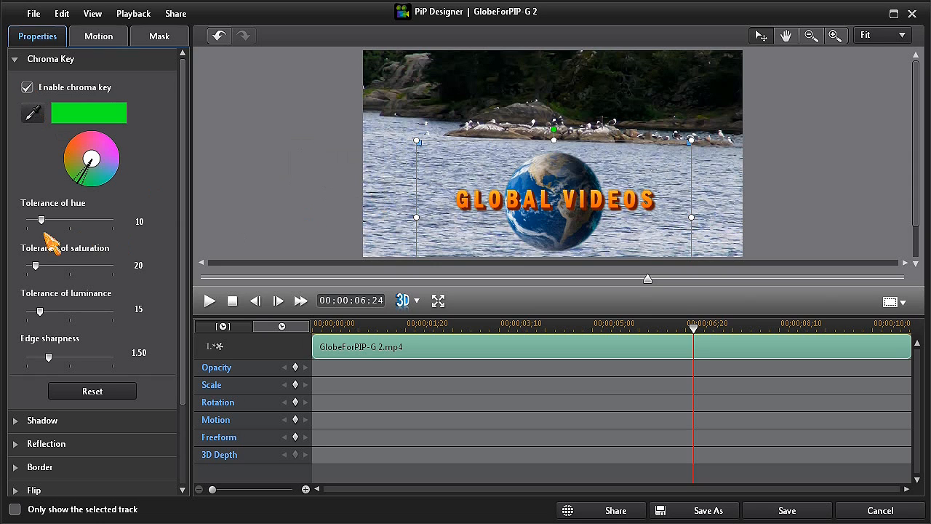
Raise hue tolerance to 20, increase saturation and luminance tolerances and edge sharpness
drag(39, 222, 62, 221)
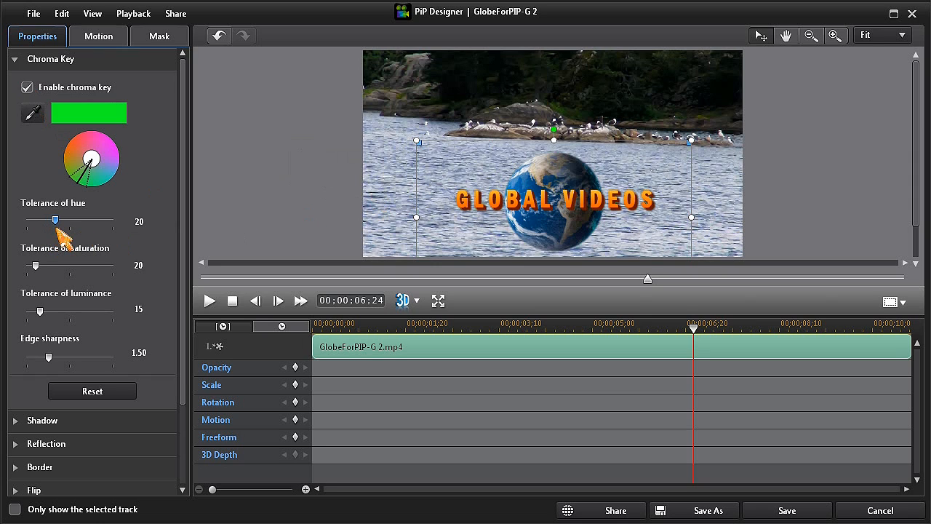
drag(35, 265, 62, 265)
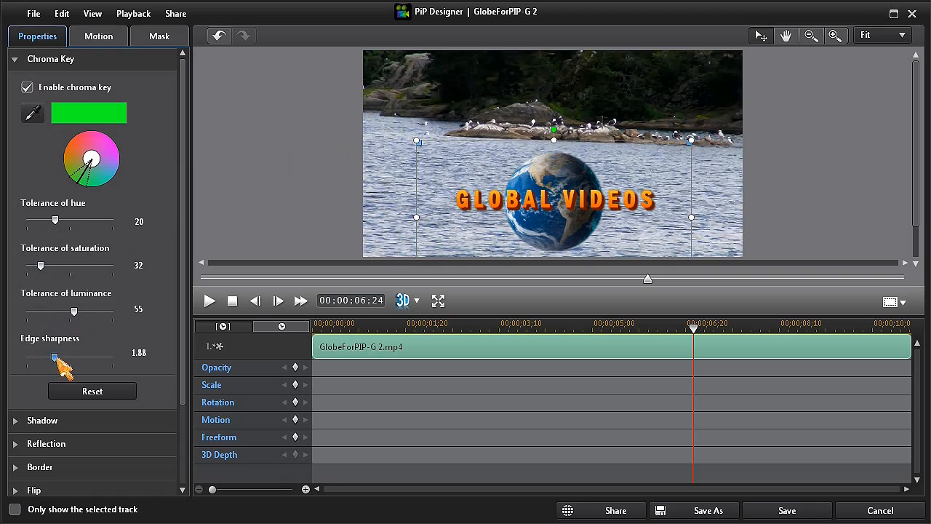
click(438, 301)
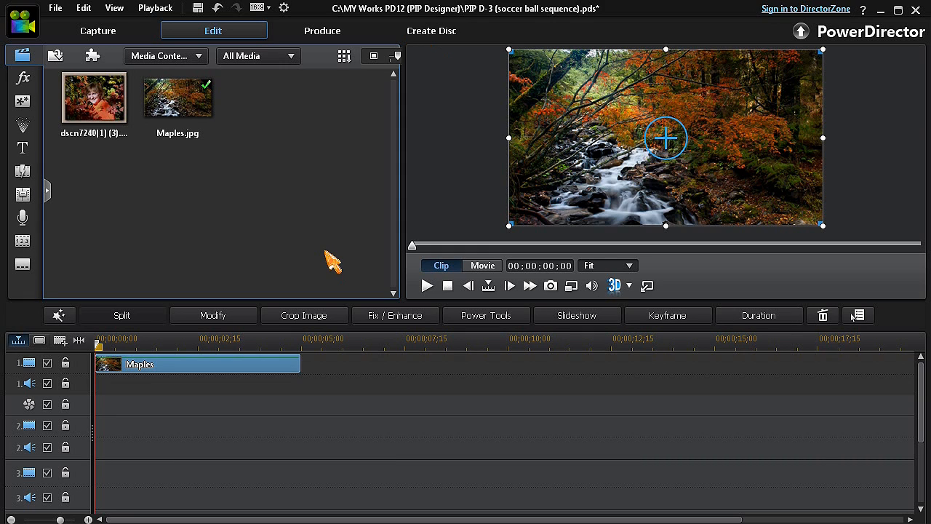
mouse_move(139, 182)
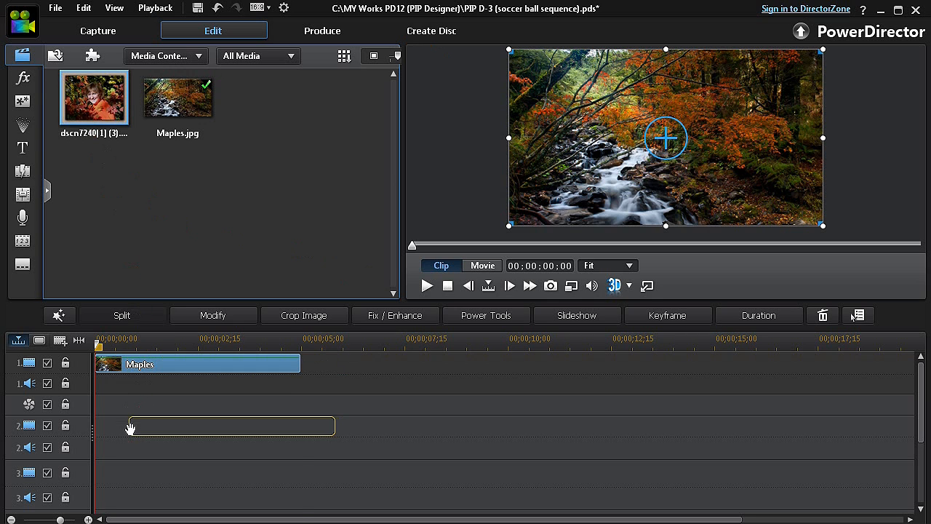
Drag the dscn7240 portrait image onto video track 2 above the Maples photo
drag(94, 97, 197, 427)
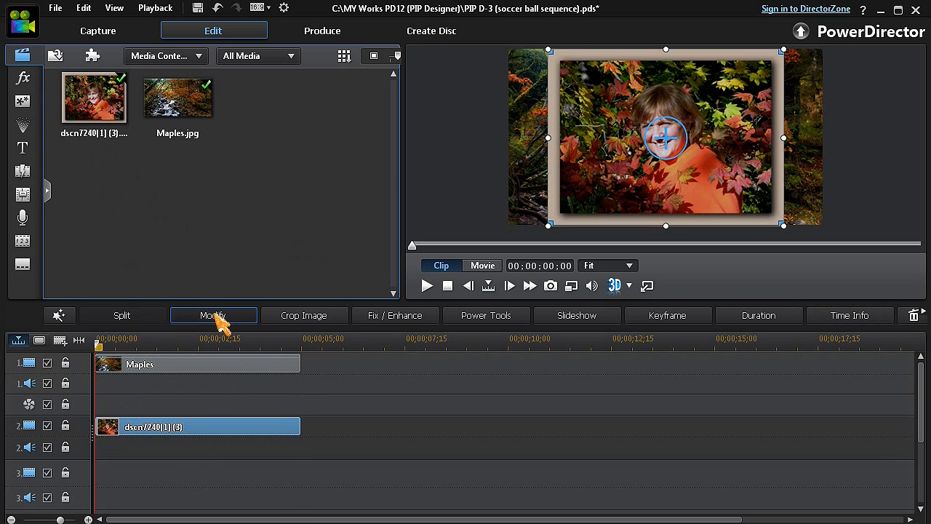
Apply the soft feathered oval mask to the portrait in PiP Designer's Mask options
click(214, 315)
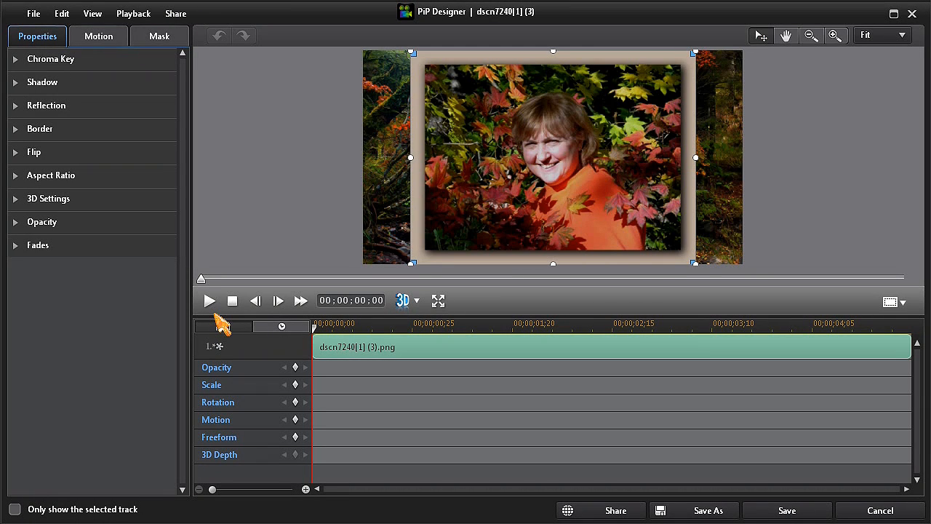
click(159, 35)
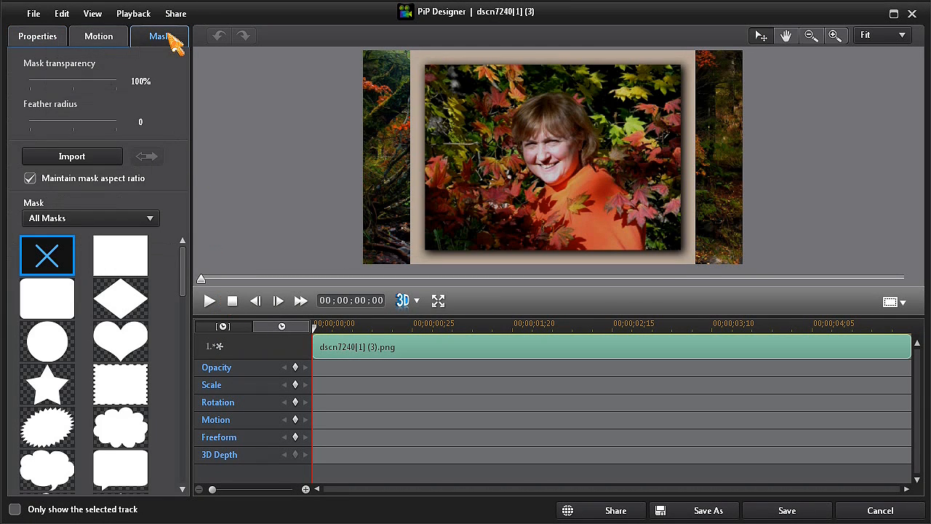
scroll(down, 3)
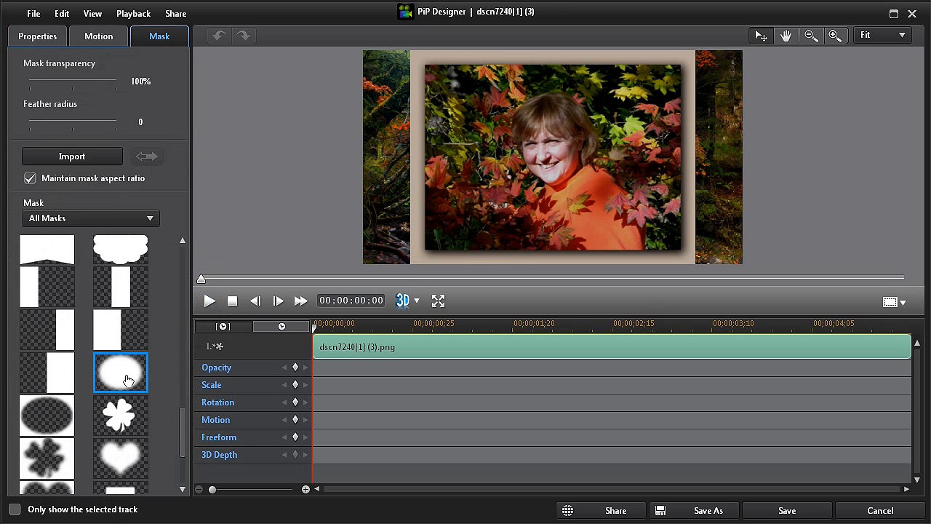
click(121, 373)
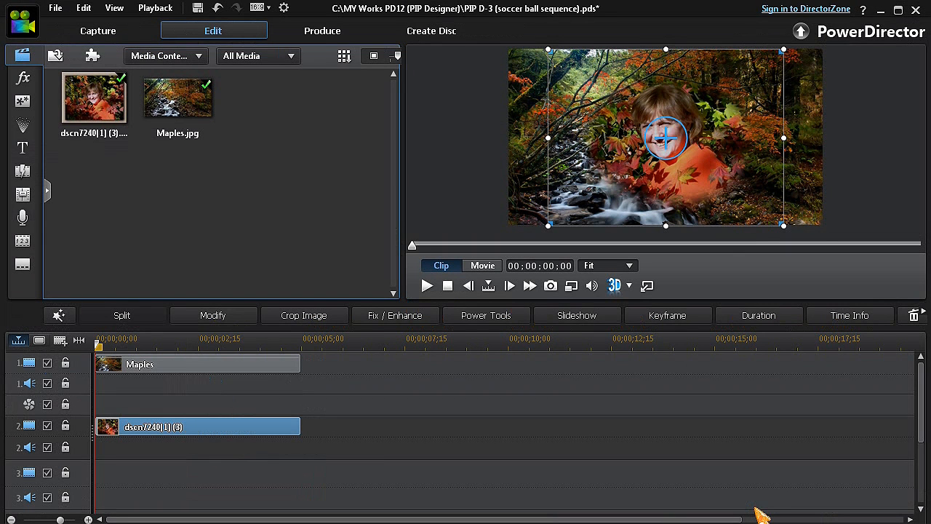
Shrink the masked portrait via its corner handle and drag it higher over the maples
drag(665, 138, 665, 118)
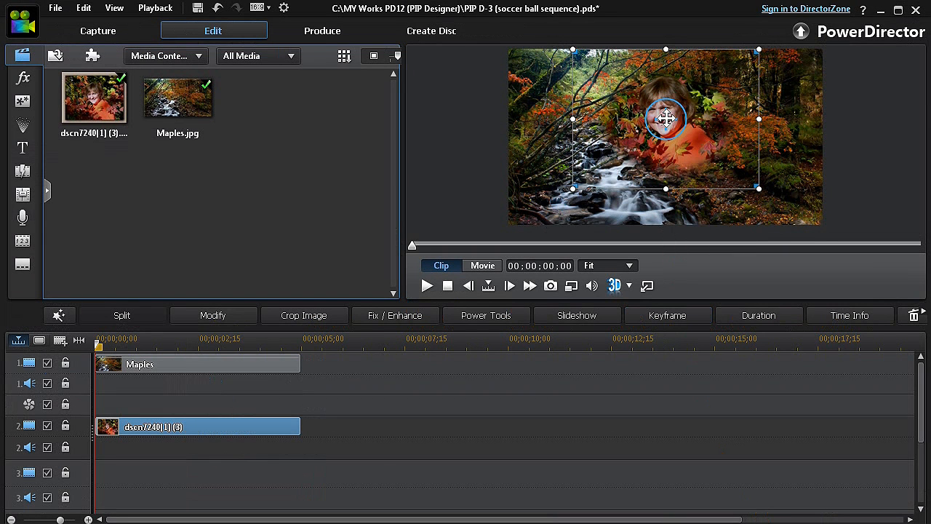
drag(665, 118, 759, 177)
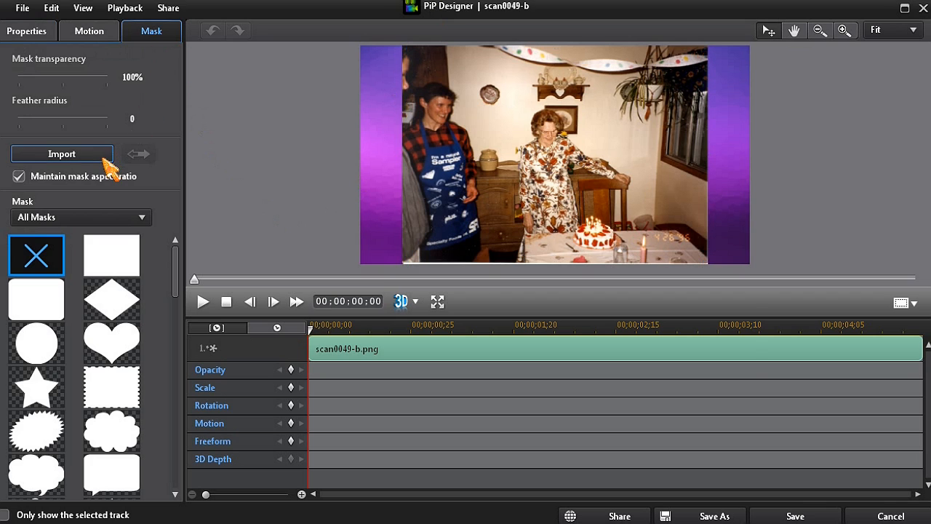
Import the blue-ribbon P-2 (F) image as the birthday photo's mask
click(62, 153)
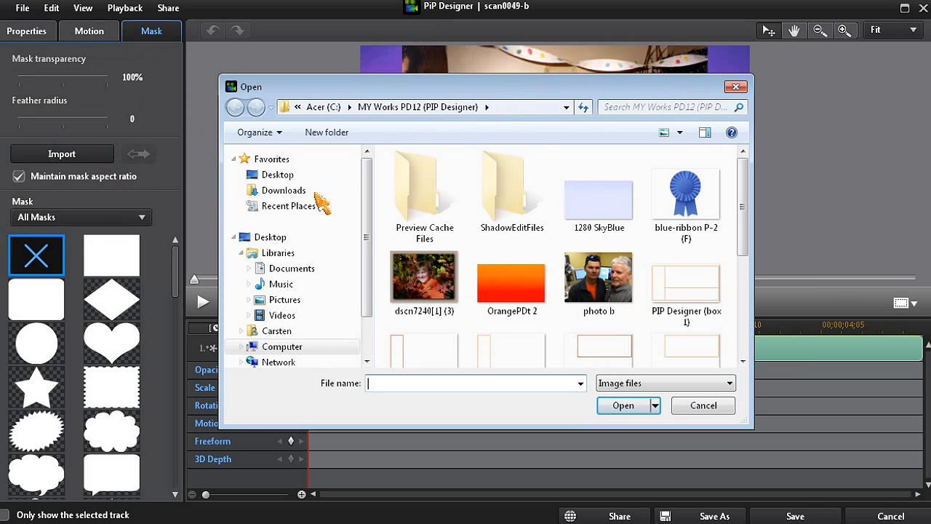
click(685, 192)
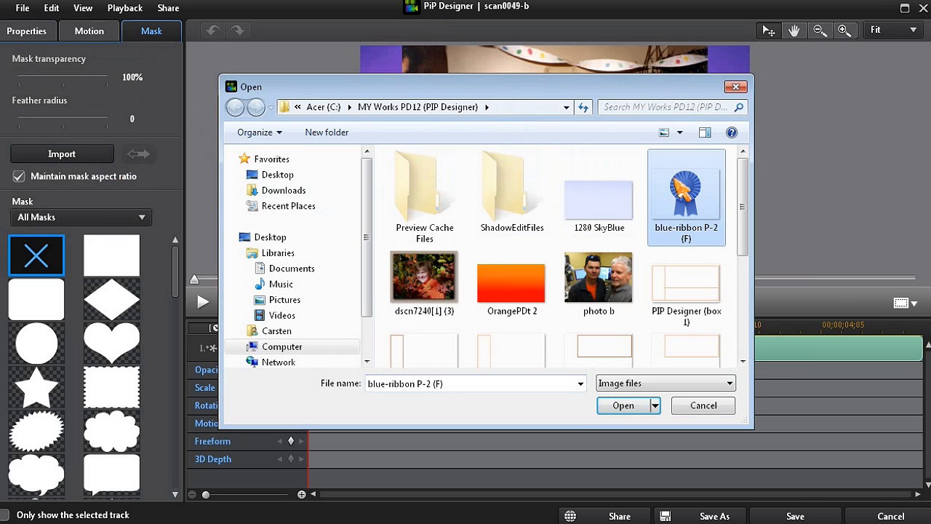
click(623, 405)
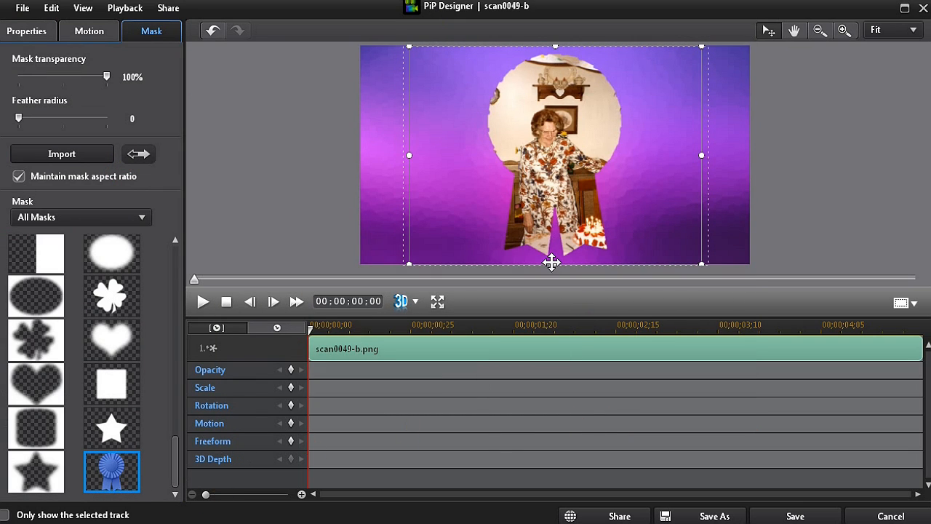
Drag the ribbon mask handles inward to shrink the photo, then save the design
drag(552, 262, 557, 139)
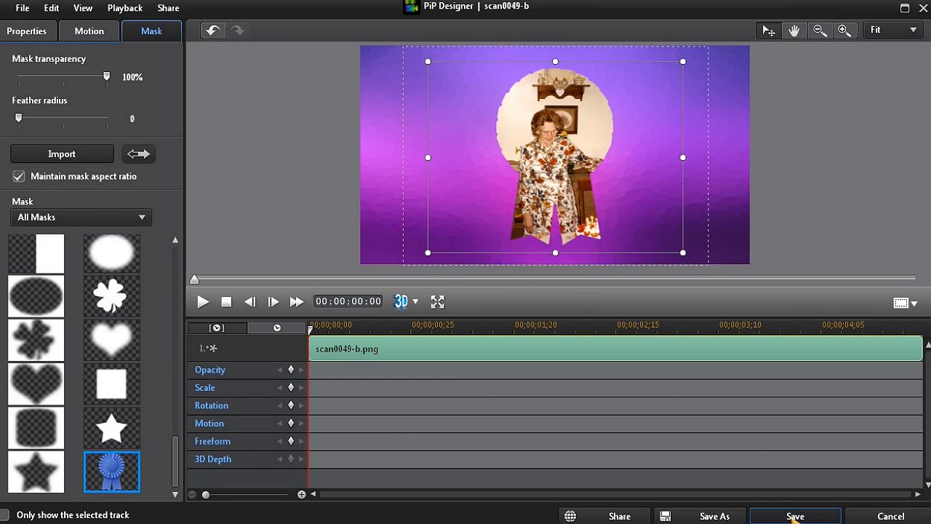
click(796, 516)
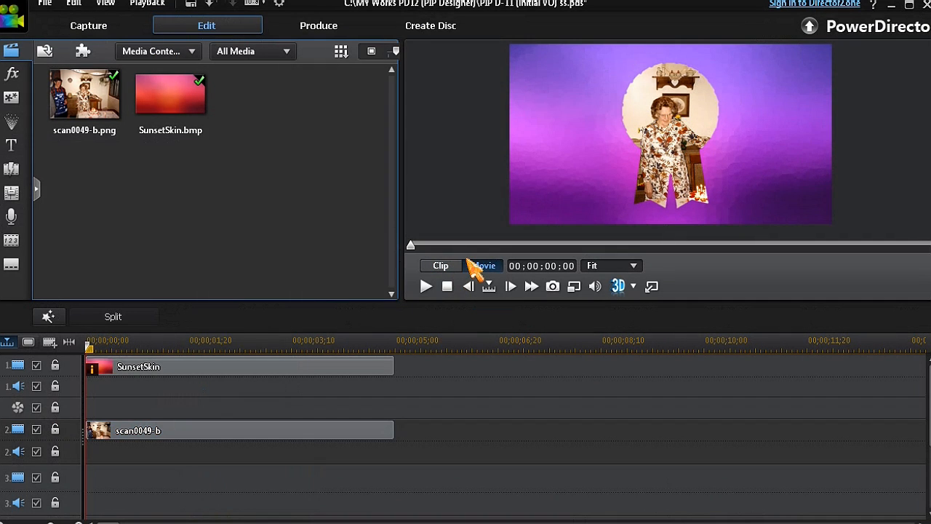